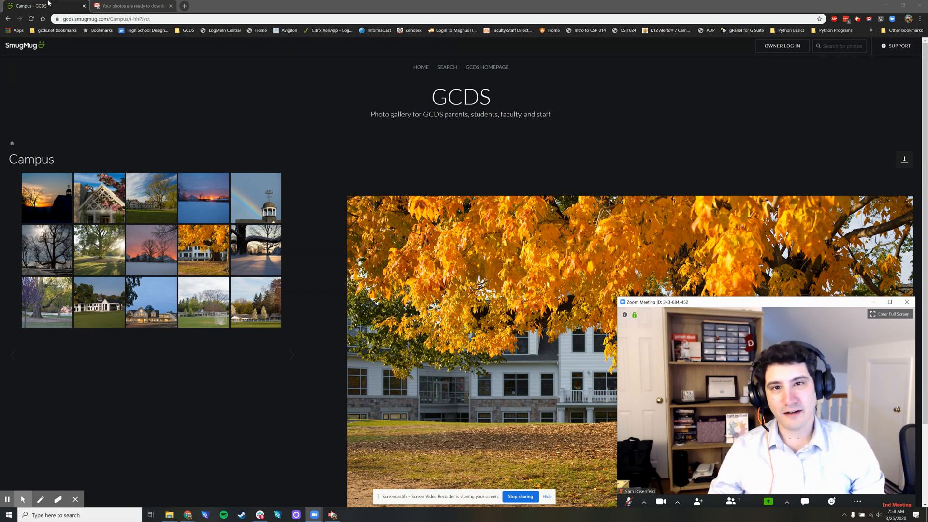
pyautogui.moveTo(87, 91)
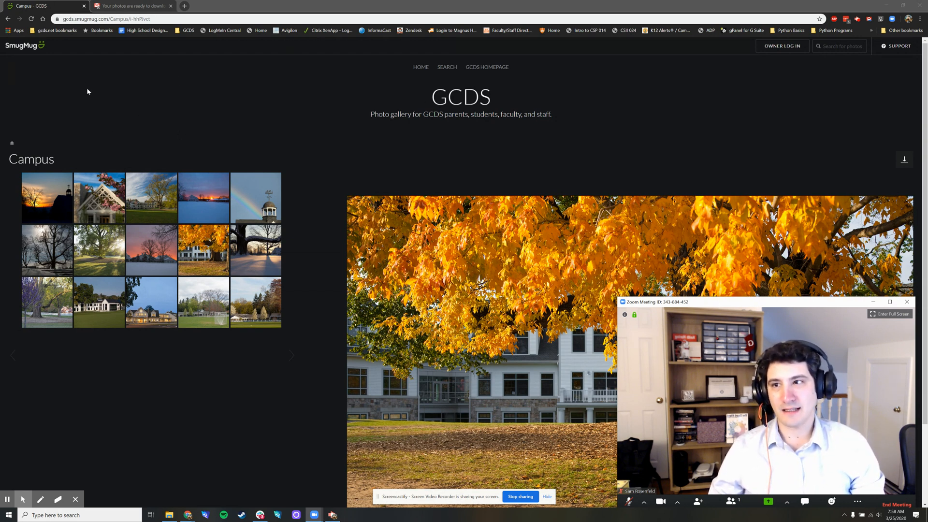
pyautogui.moveTo(274, 138)
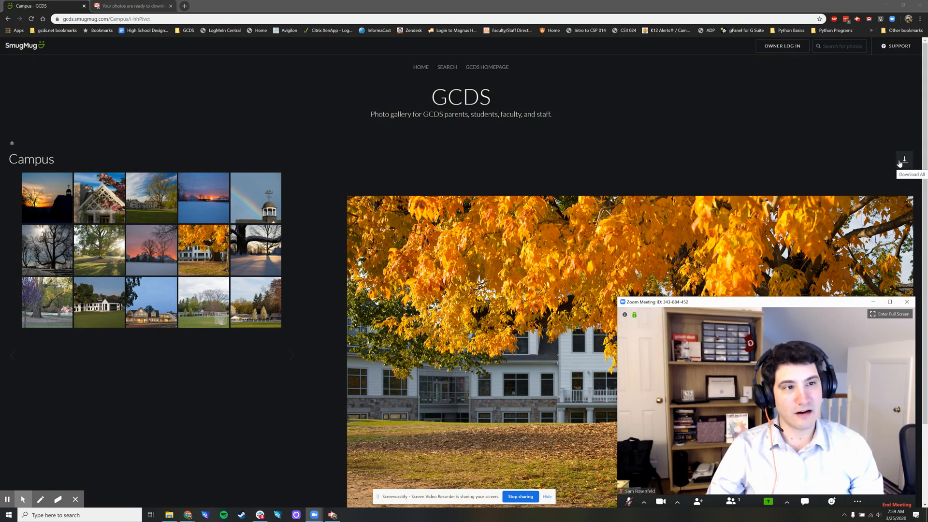
# Request a Download All of the Campus album, sent as an email notice
pyautogui.click(904, 159)
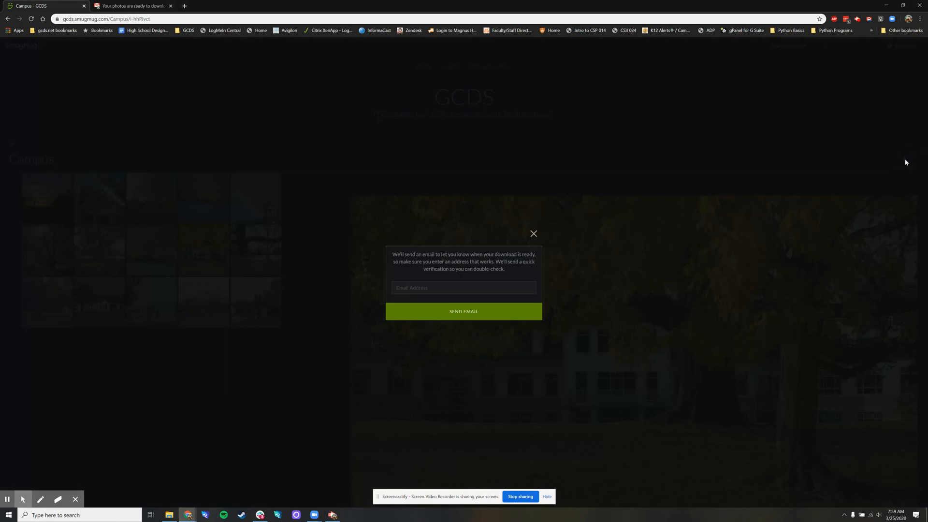
pyautogui.click(463, 288)
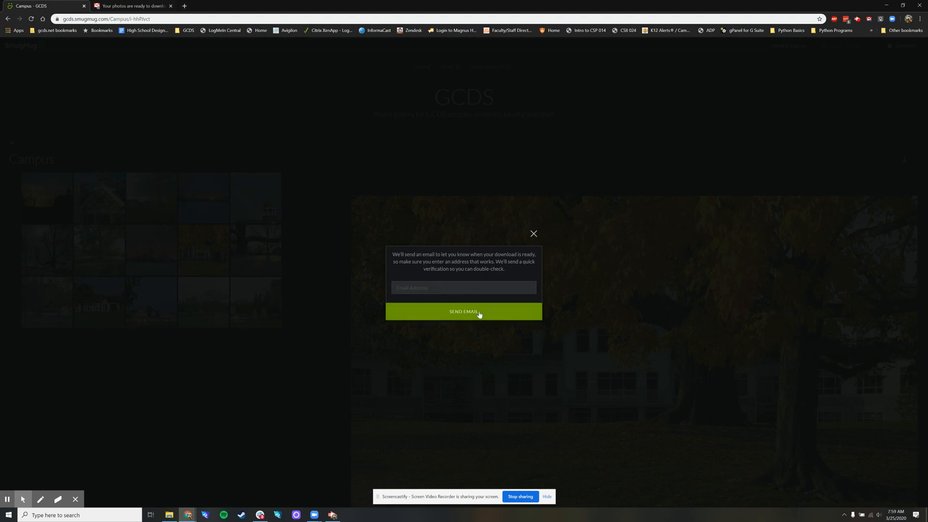
pyautogui.click(134, 6)
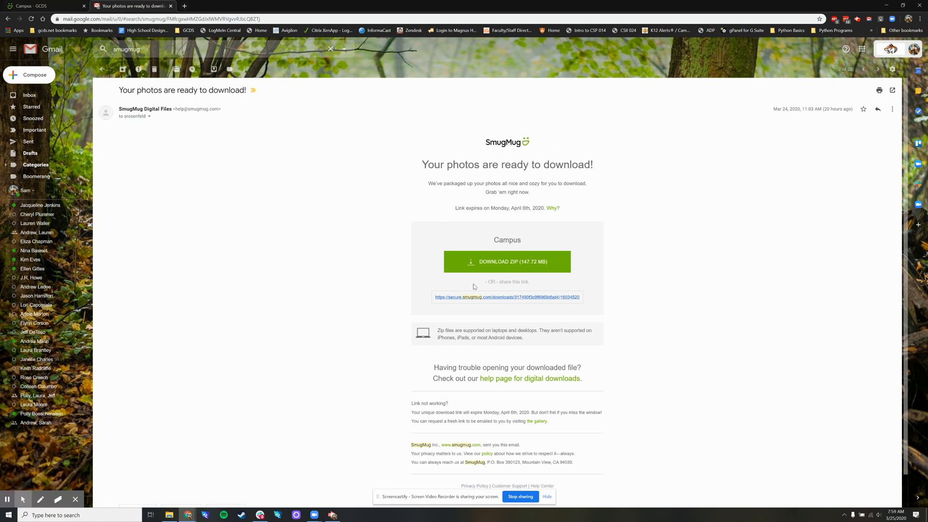
pyautogui.moveTo(484, 261)
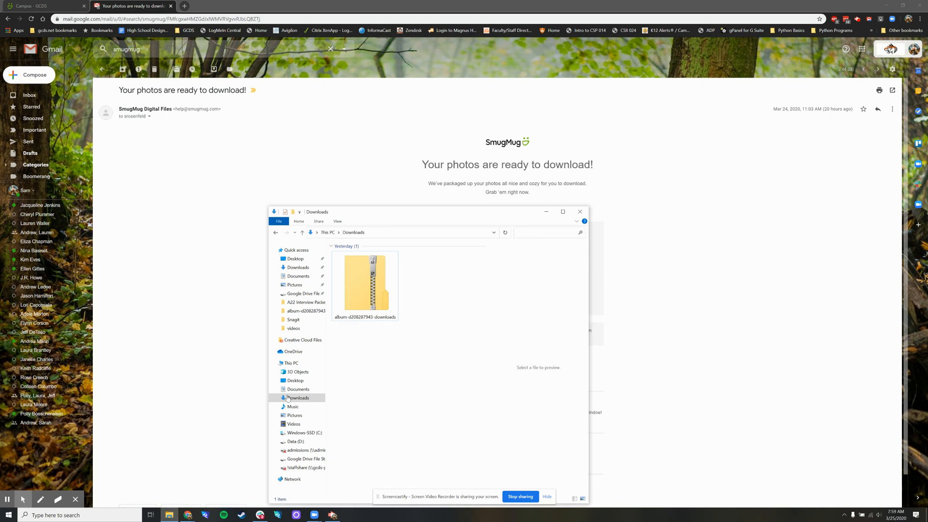
# Select the downloaded Campus album zip file in the Downloads folder
pyautogui.click(364, 285)
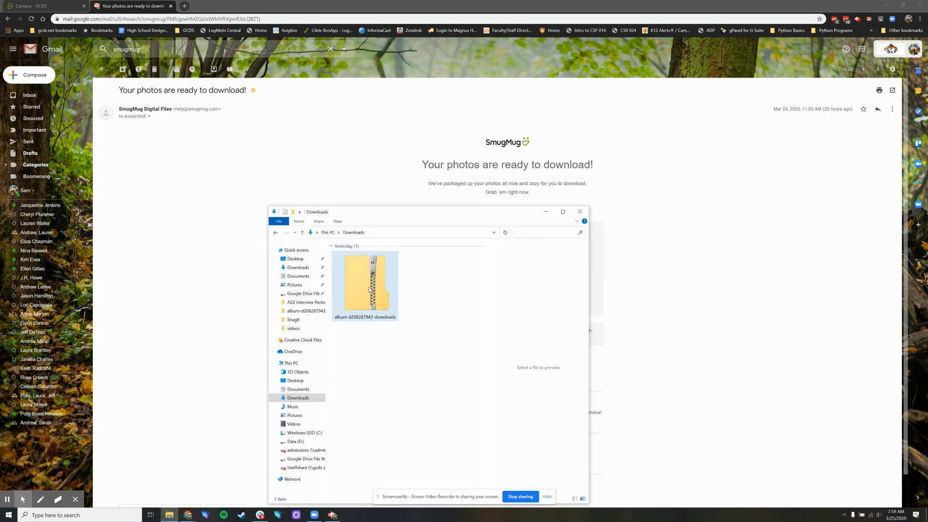
pyautogui.moveTo(365, 279)
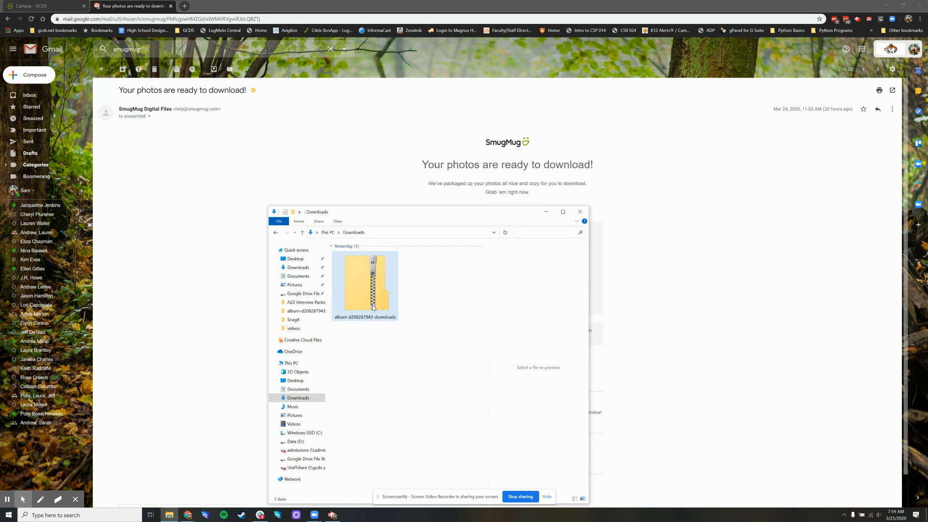
# Extract All from the album zip into the suggested folder
pyautogui.rightClick(365, 285)
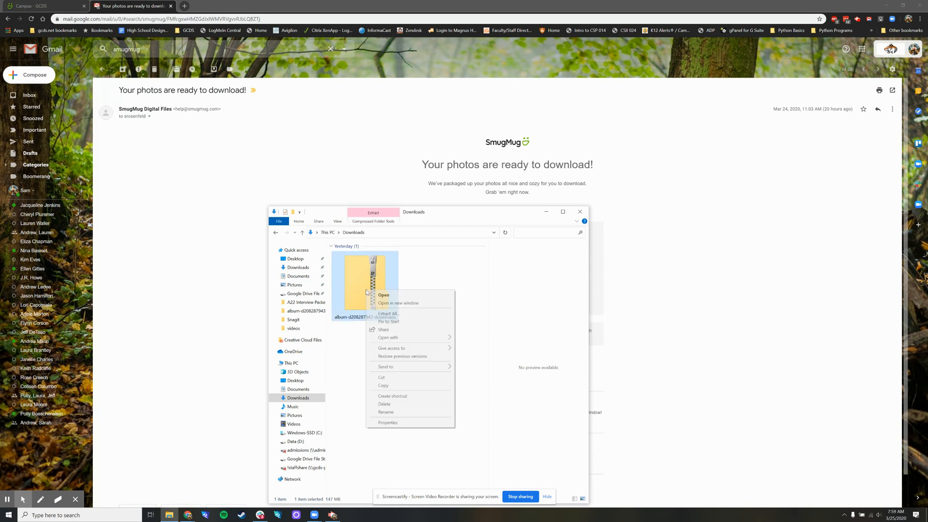
pyautogui.click(388, 313)
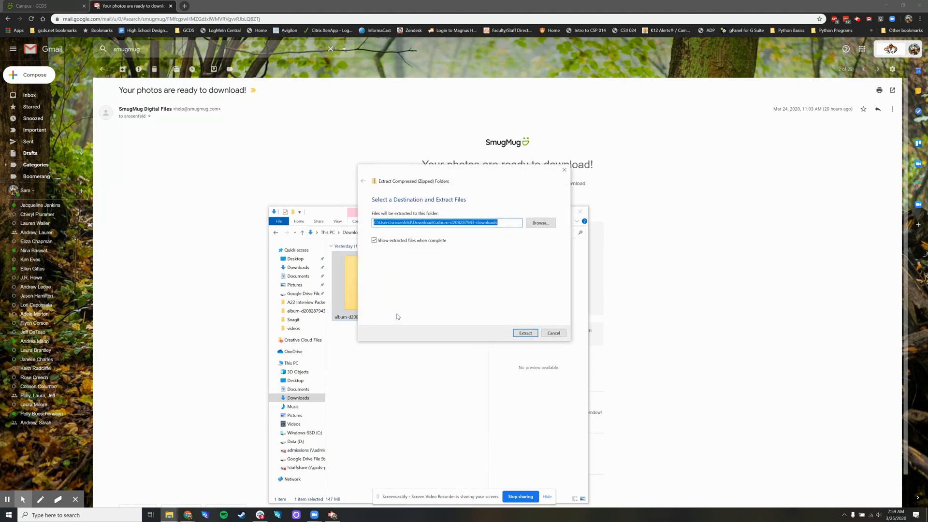
pyautogui.click(524, 332)
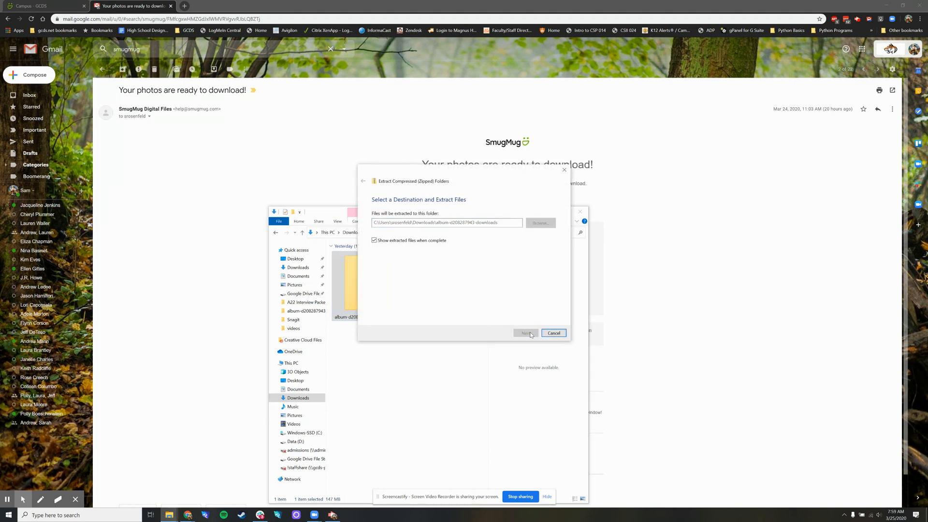
pyautogui.click(524, 332)
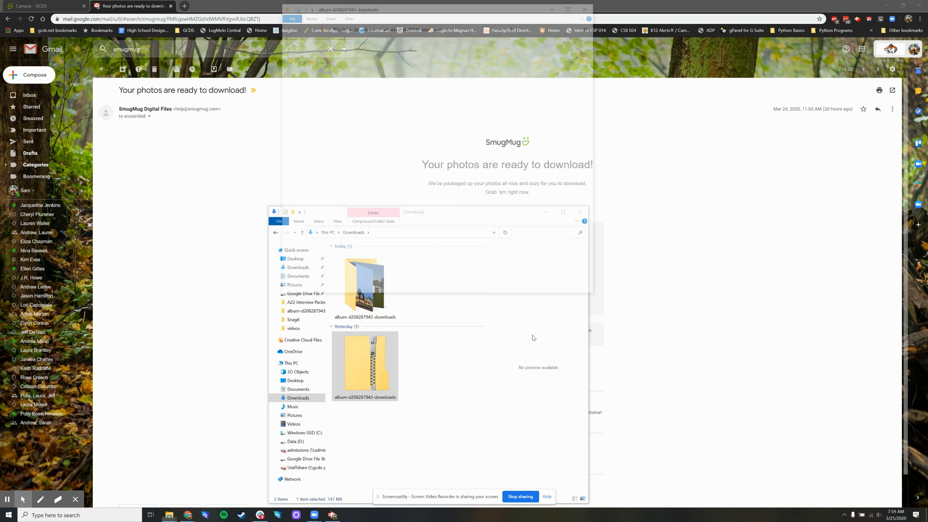
# Go into the extracted album folder of 15 campus photos
pyautogui.doubleClick(364, 287)
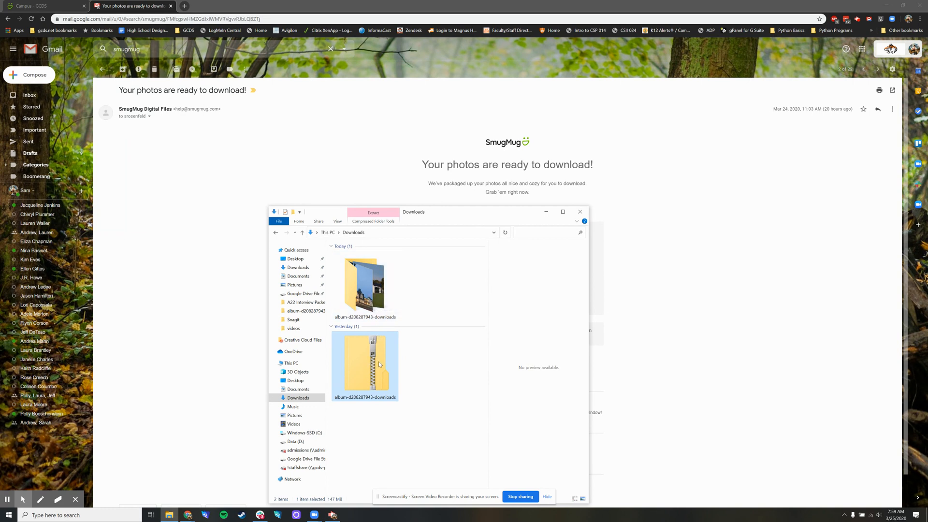
pyautogui.rightClick(364, 365)
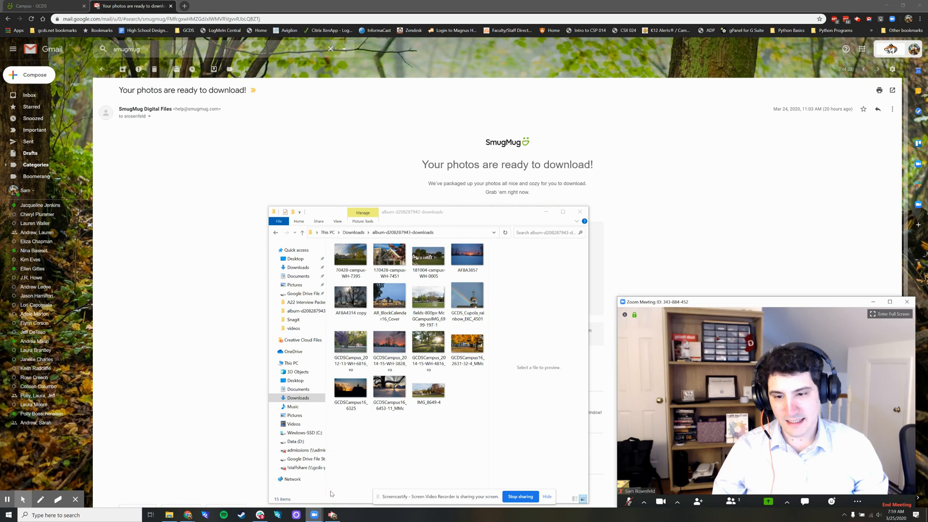
# Reposition the Zoom window to reach its Virtual Background settings
pyautogui.moveTo(739, 302); pyautogui.dragTo(538, 166)
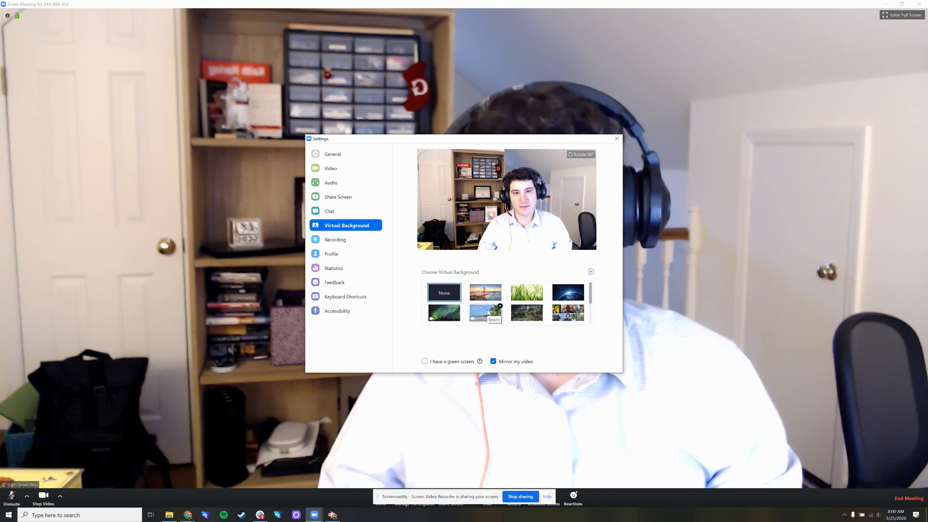
pyautogui.moveTo(567, 314)
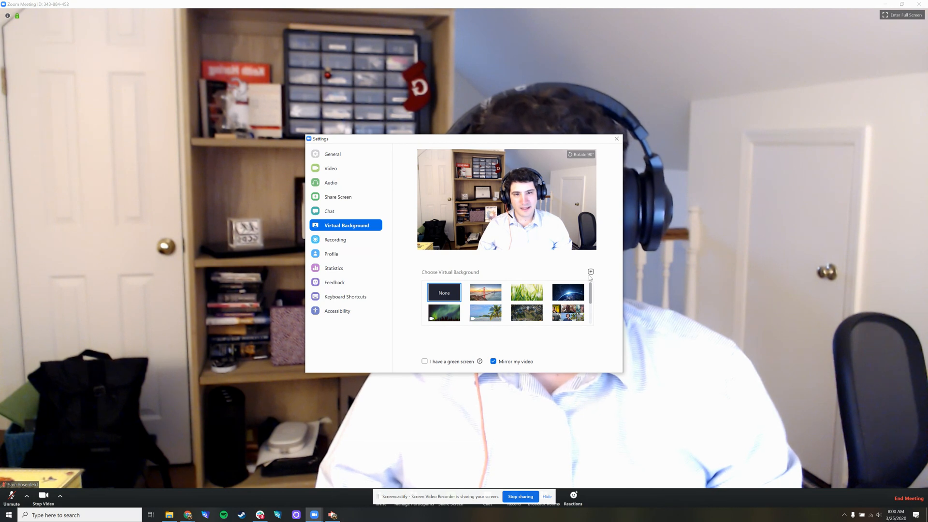
# Apply the built-in beach virtual background after peeking at the add options
pyautogui.click(590, 271)
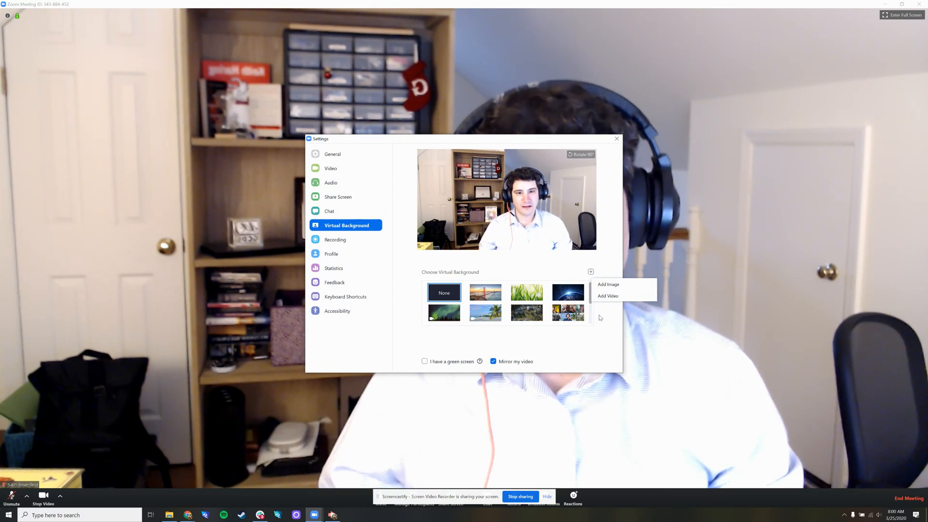
pyautogui.click(608, 296)
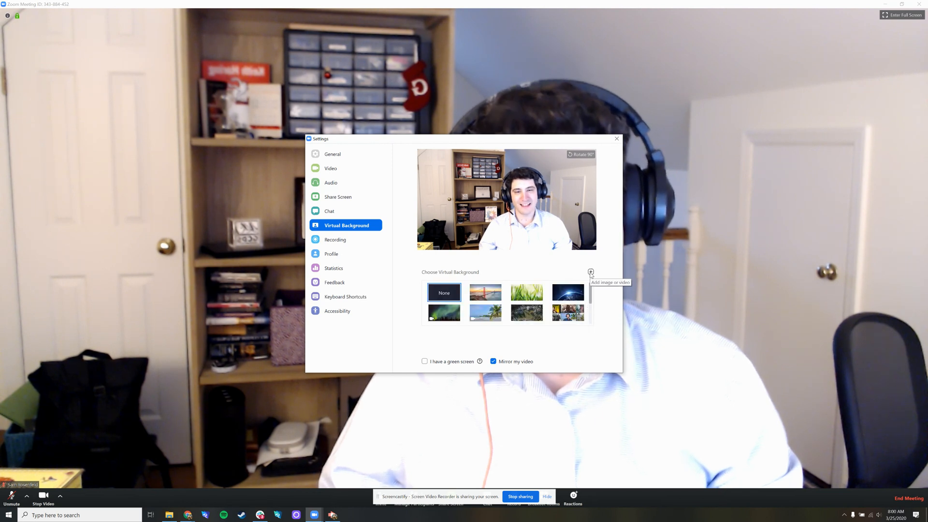
pyautogui.moveTo(484, 312)
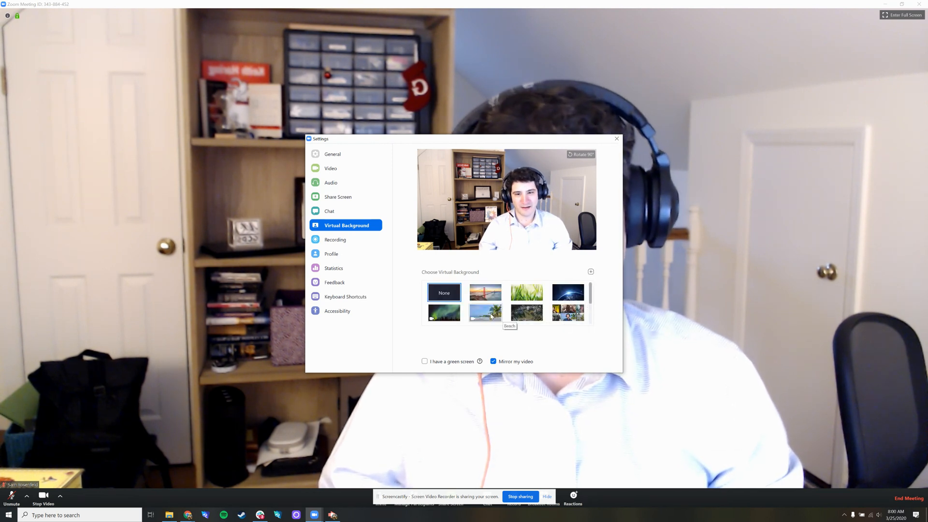
pyautogui.click(484, 312)
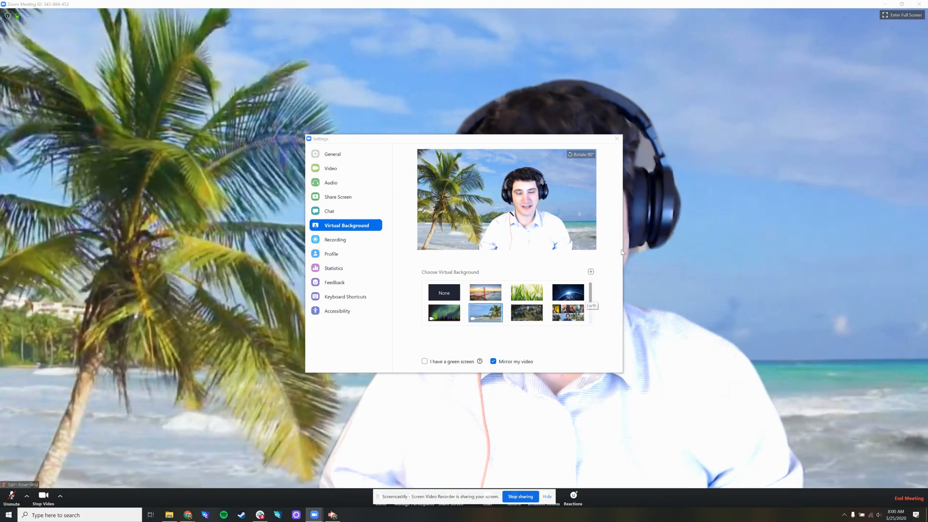
# Choose Add Image to bring up the file picker on the campus photos folder
pyautogui.click(589, 271)
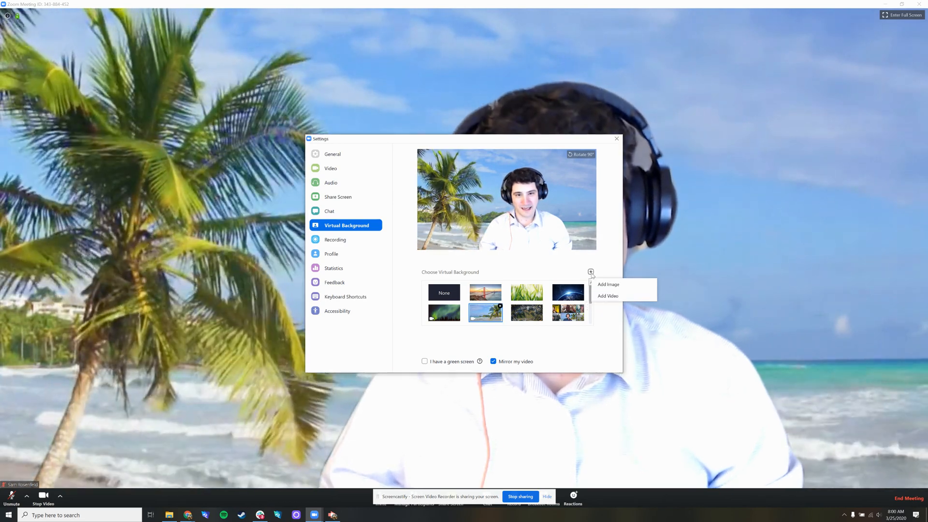
pyautogui.click(608, 284)
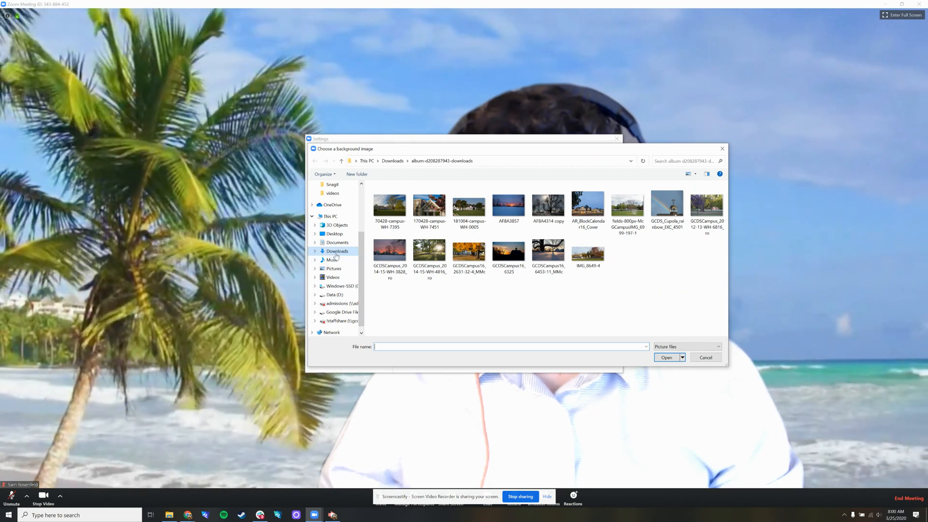
# Add photo 70428-campus-WH-7395 as a virtual background and apply it
pyautogui.click(389, 204)
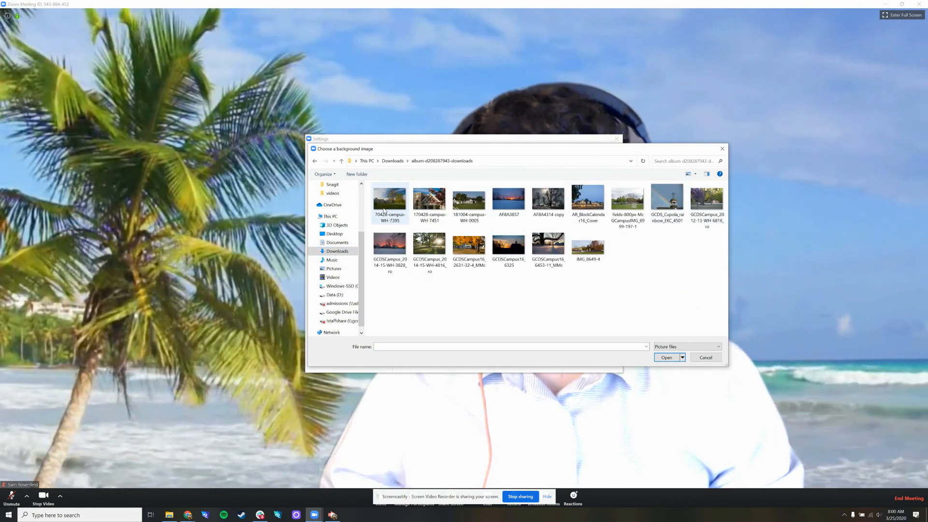
pyautogui.click(390, 201)
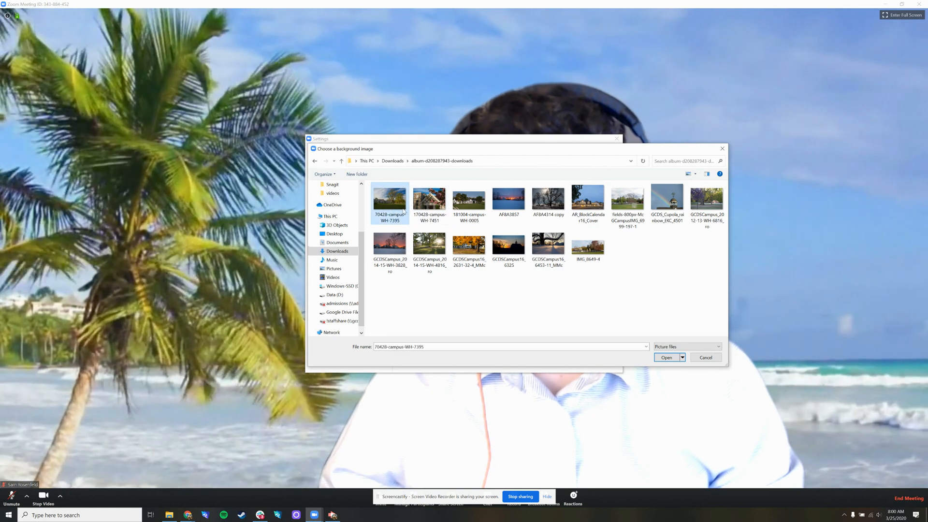
pyautogui.click(666, 358)
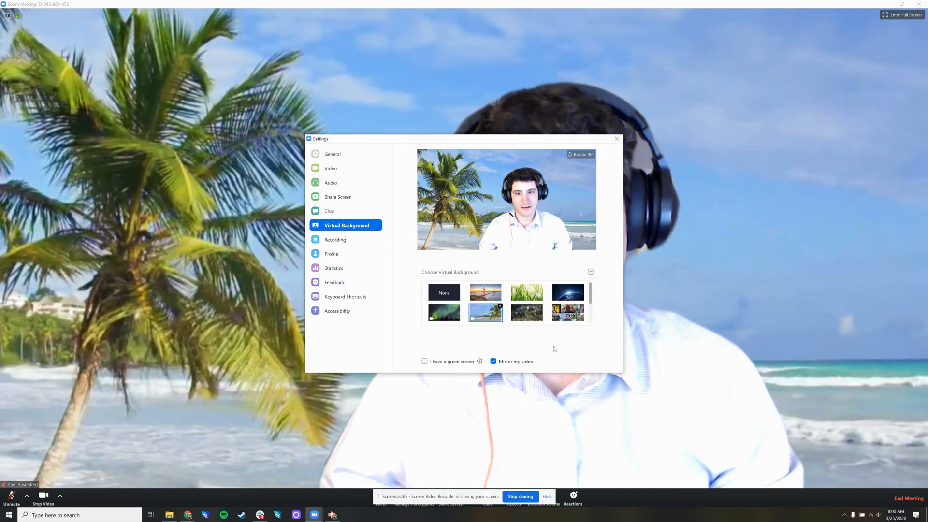
pyautogui.click(567, 313)
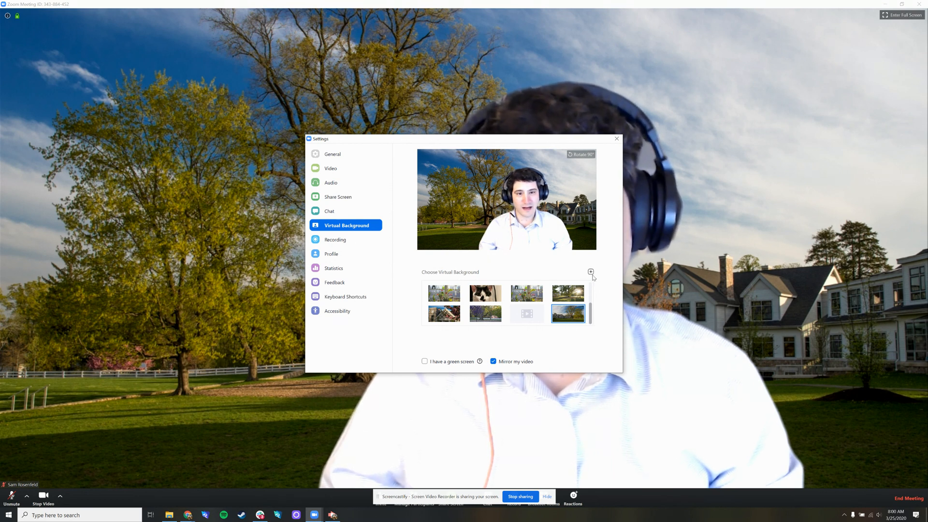
# Add photo 170428-campus-WH-7451 as a second campus virtual background
pyautogui.click(590, 271)
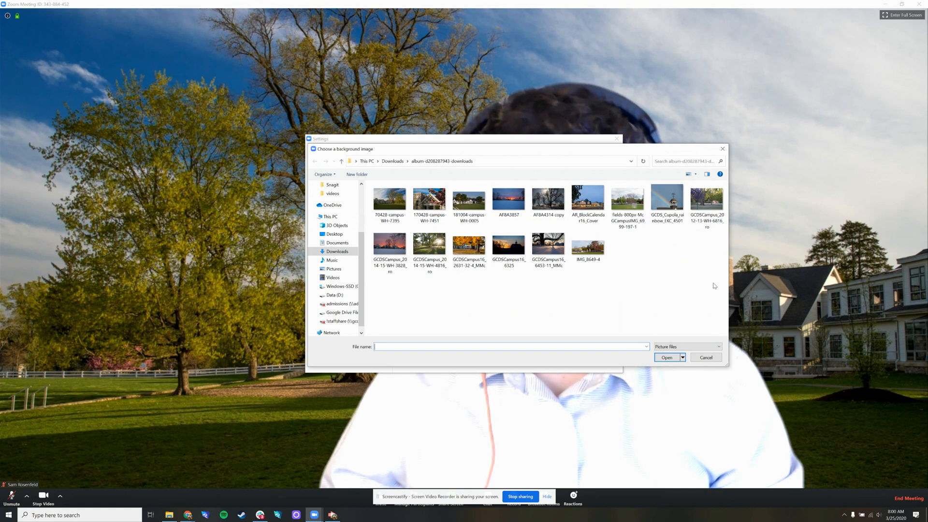
pyautogui.click(390, 199)
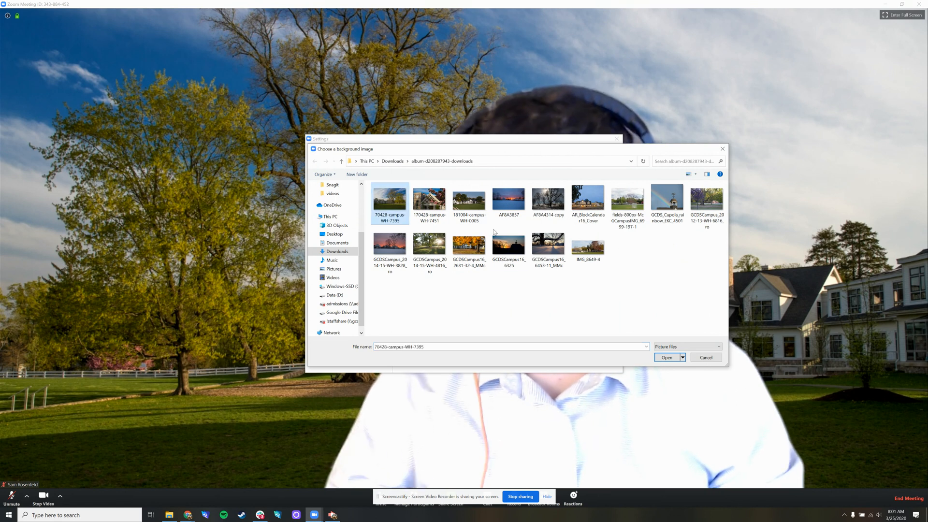
pyautogui.click(586, 246)
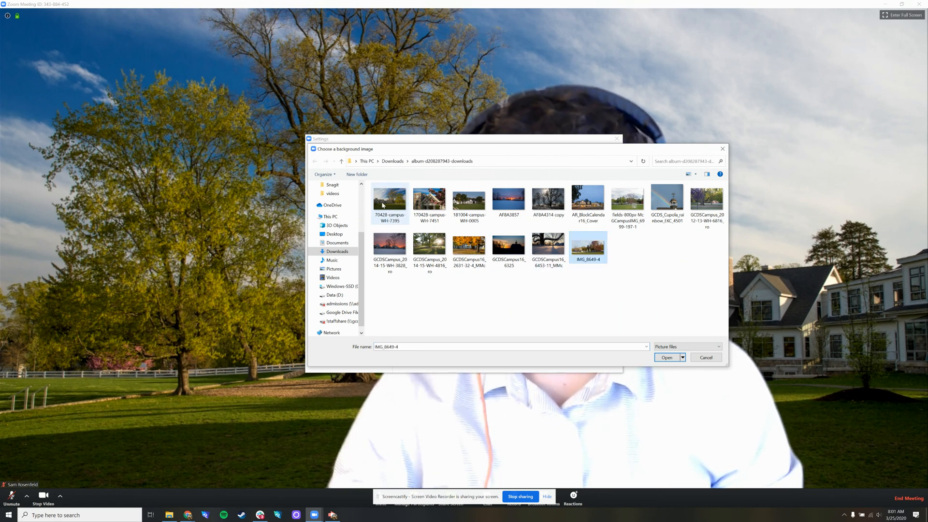
pyautogui.click(429, 200)
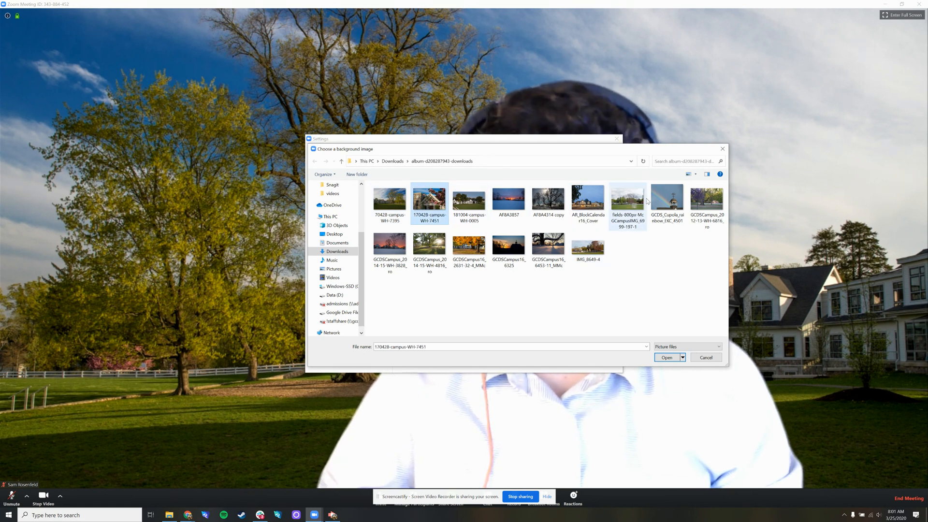
pyautogui.moveTo(667, 200)
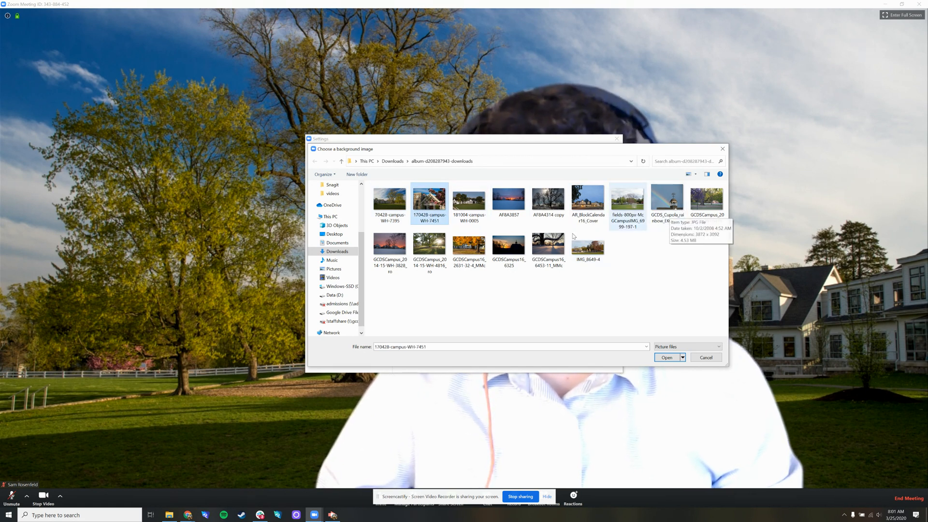
pyautogui.click(666, 357)
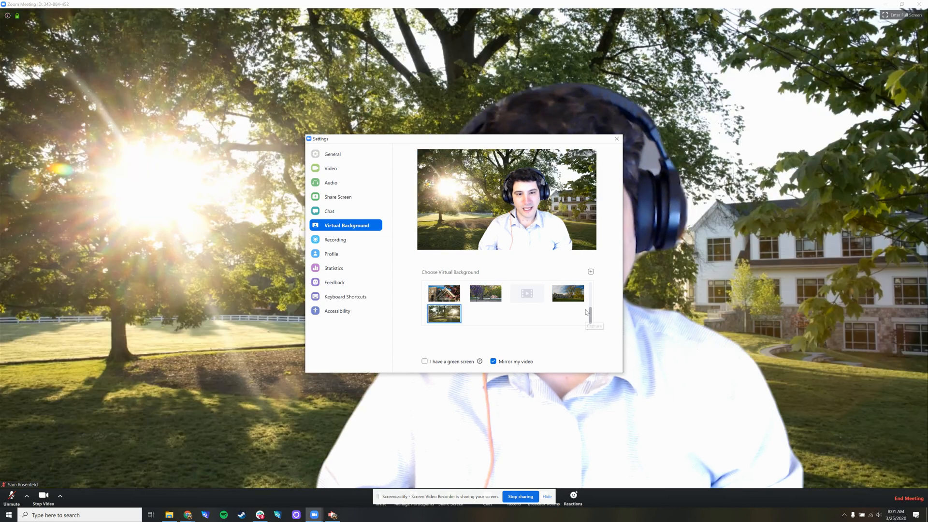
# Try the house-and-lawn photo, then settle on the sunlit tree background
pyautogui.click(567, 293)
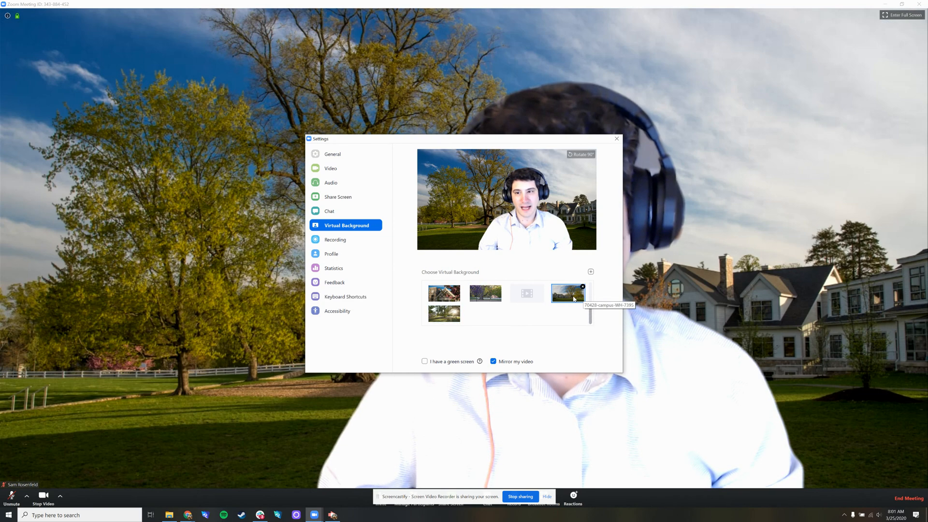
pyautogui.click(444, 313)
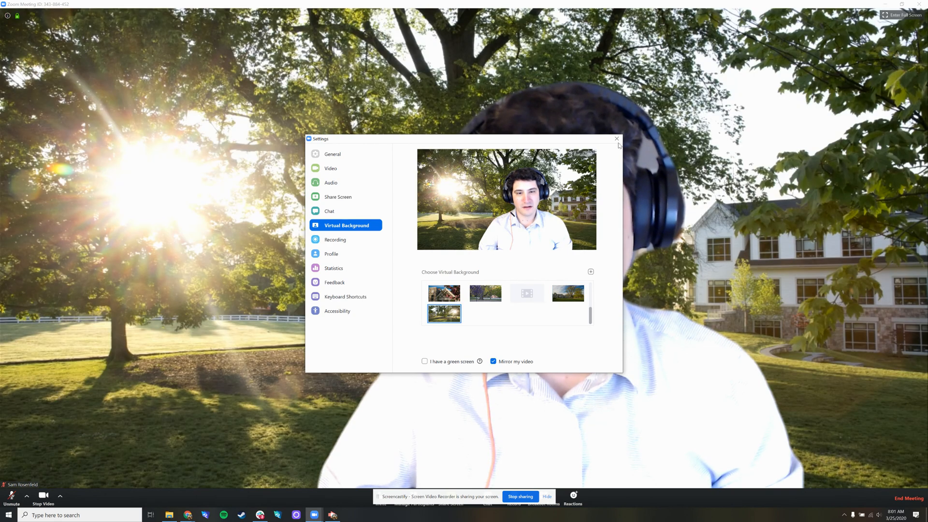
# Close Settings and bring up the Stop Video camera options in the meeting
pyautogui.click(615, 138)
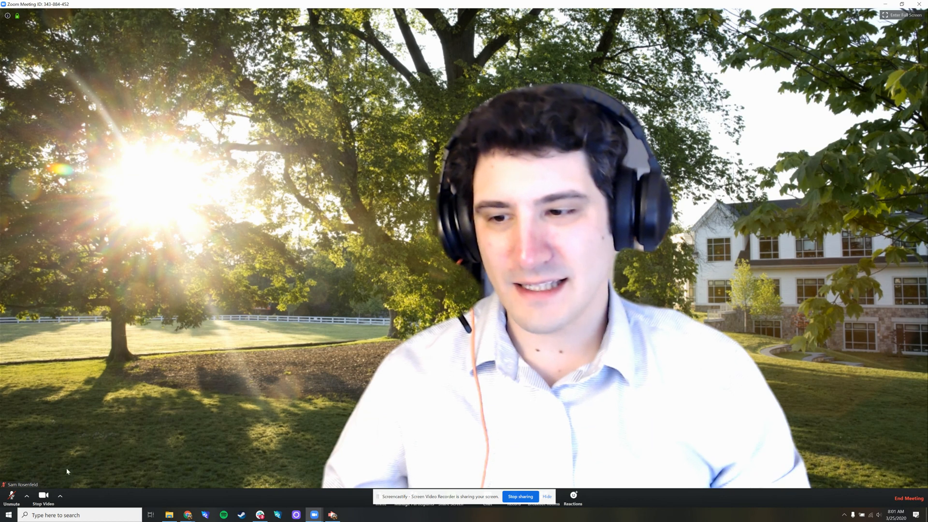
pyautogui.click(59, 495)
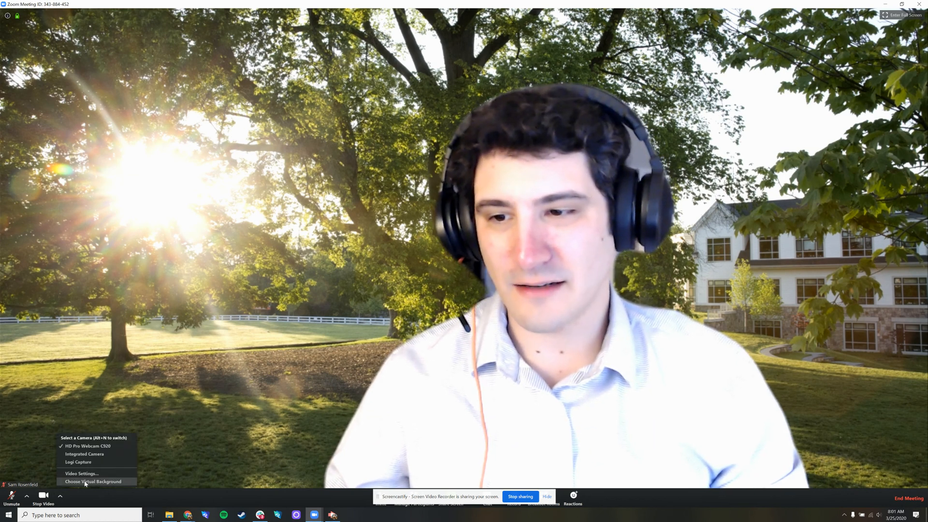
# Tick then untick 'I have a green screen' and return to the meeting
pyautogui.click(93, 482)
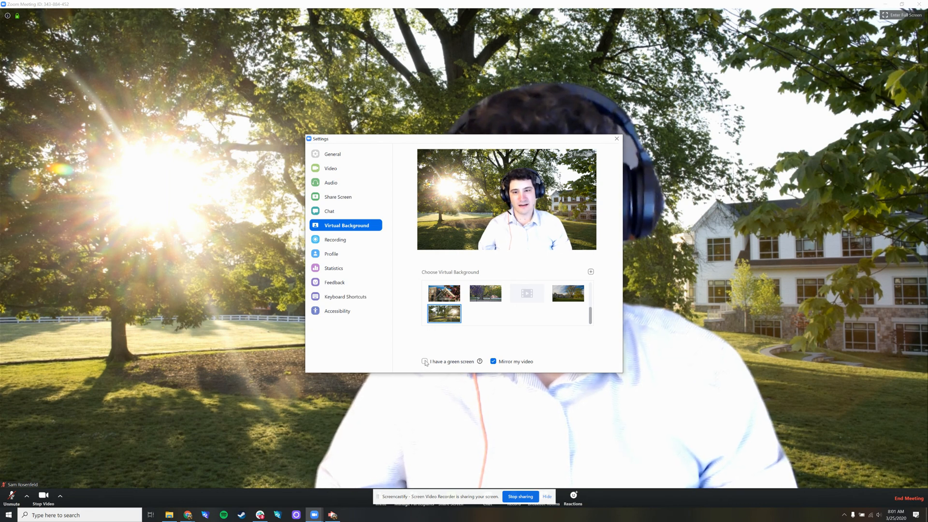
pyautogui.click(425, 361)
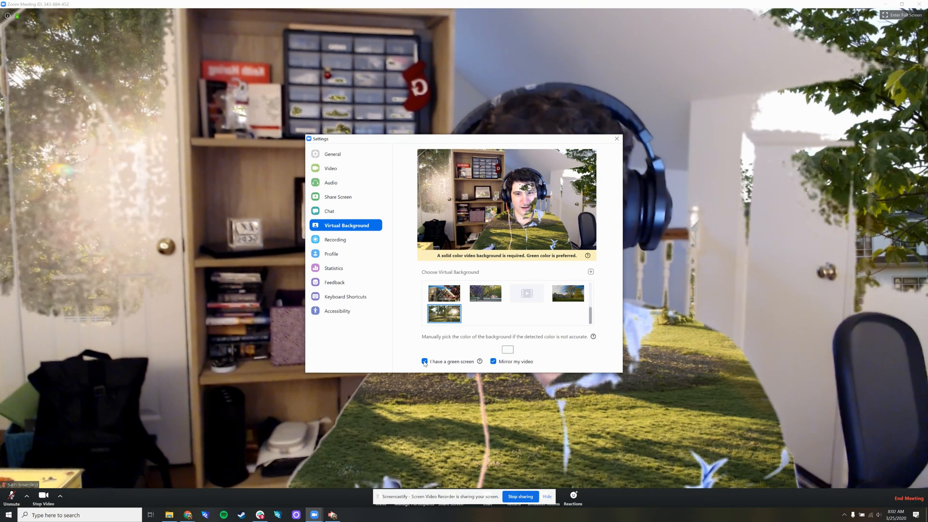
pyautogui.click(424, 360)
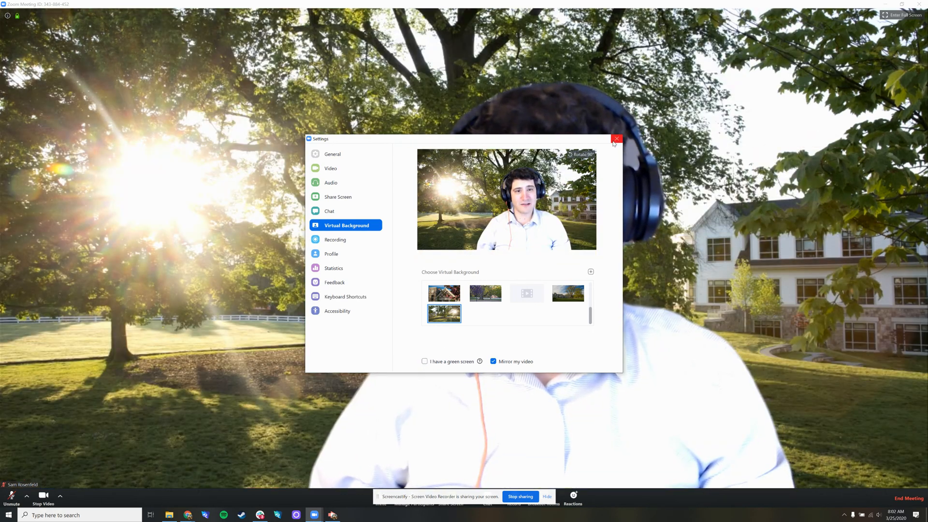
pyautogui.click(616, 138)
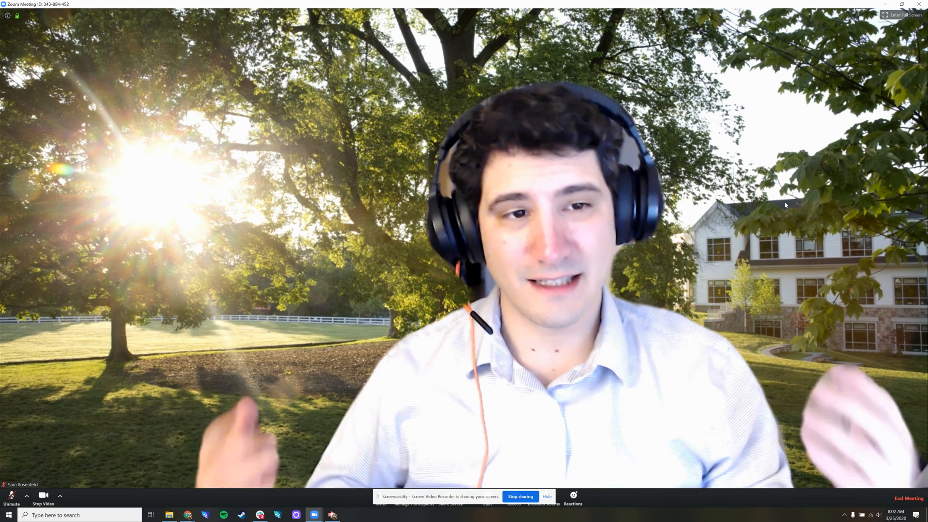